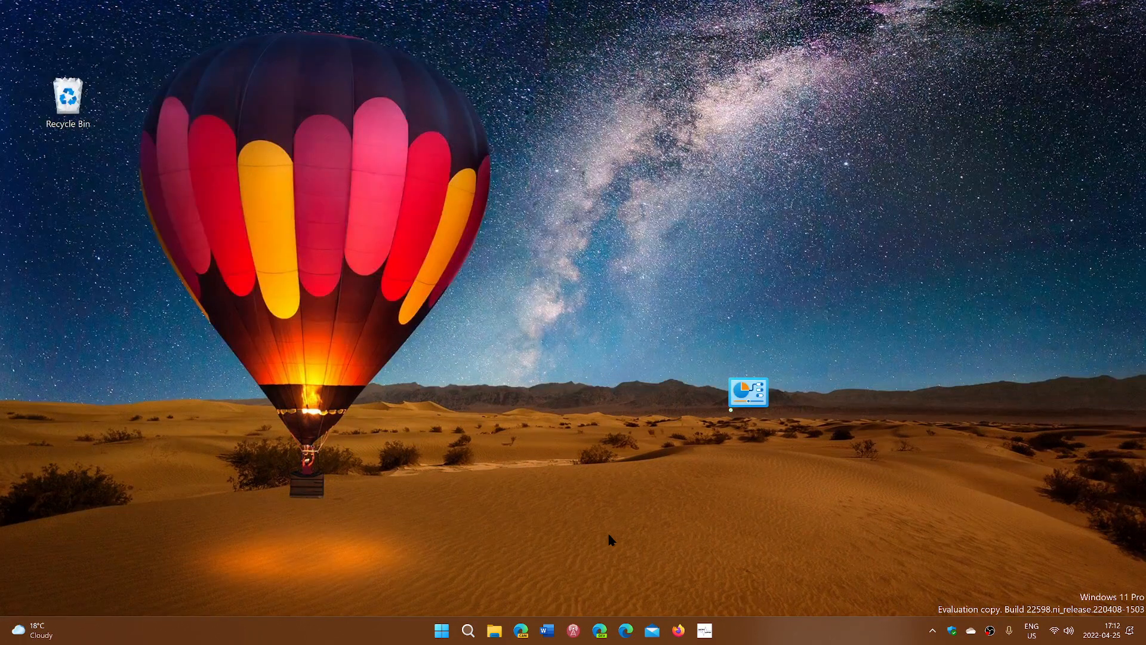
{"action": "mouse_move", "coordinate": [479, 616]}
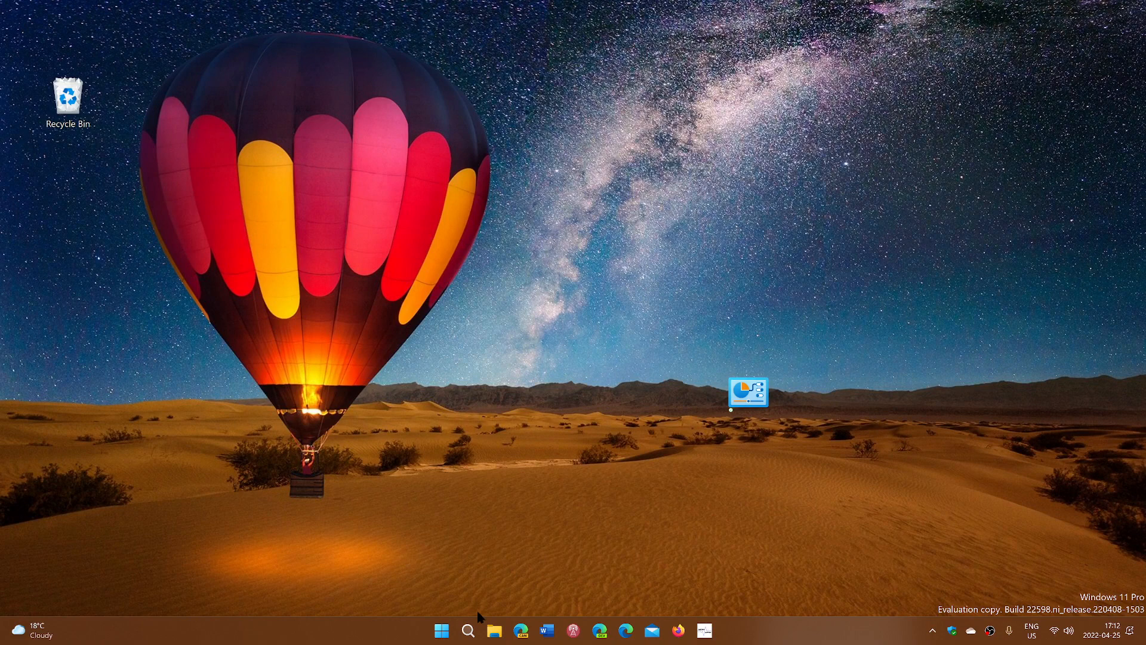
Launch Settings and open Advanced system settings from the About page
{"action": "left_click", "coordinate": [439, 629]}
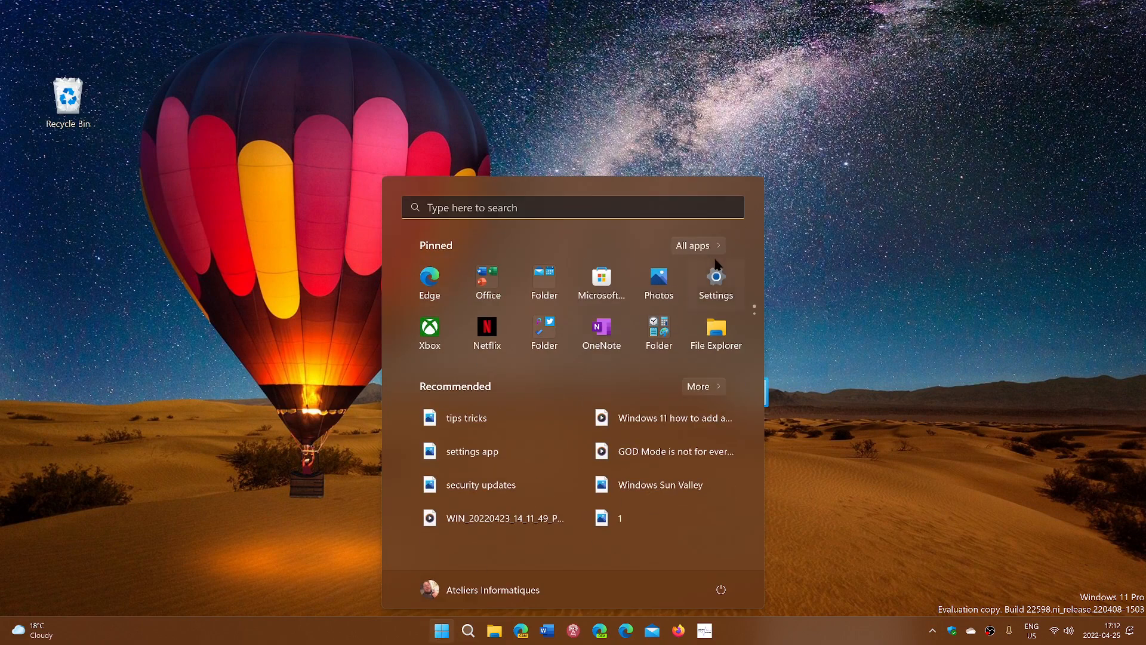
{"action": "left_click", "coordinate": [715, 277]}
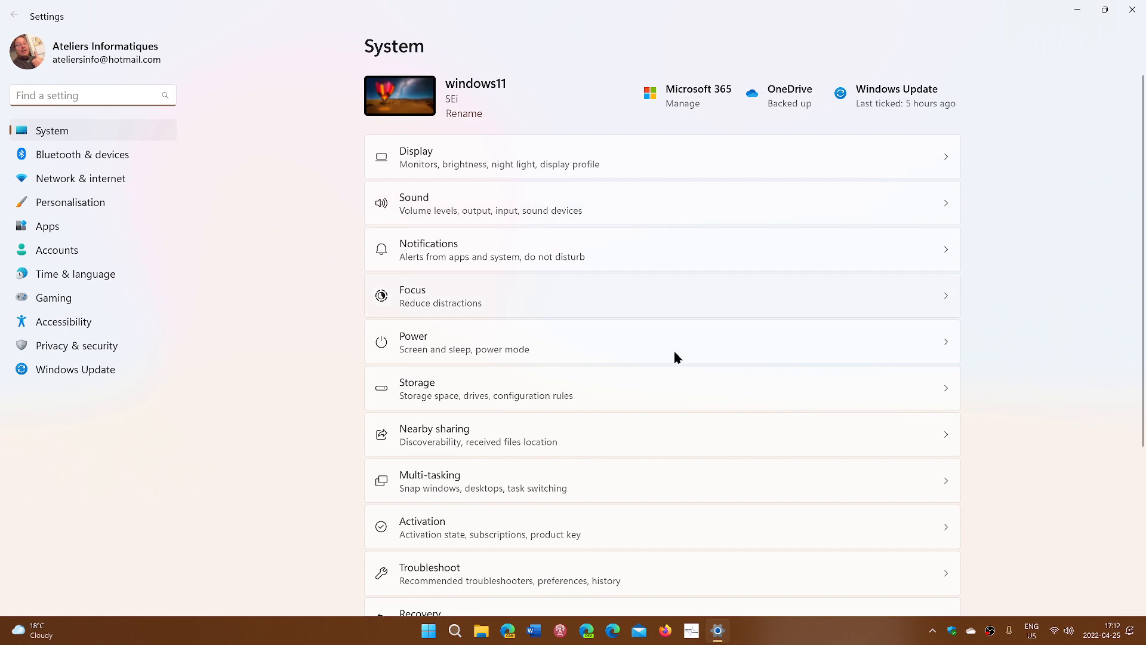
{"action": "scroll", "scroll_direction": "down", "scroll_amount": 3}
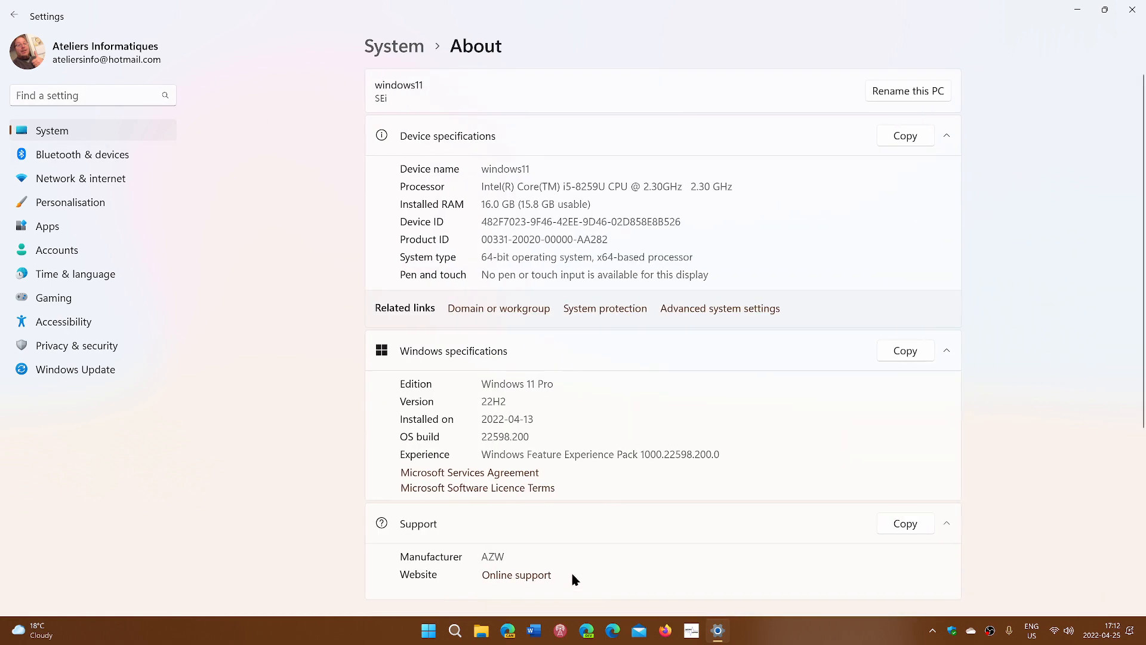
{"action": "mouse_move", "coordinate": [1064, 213]}
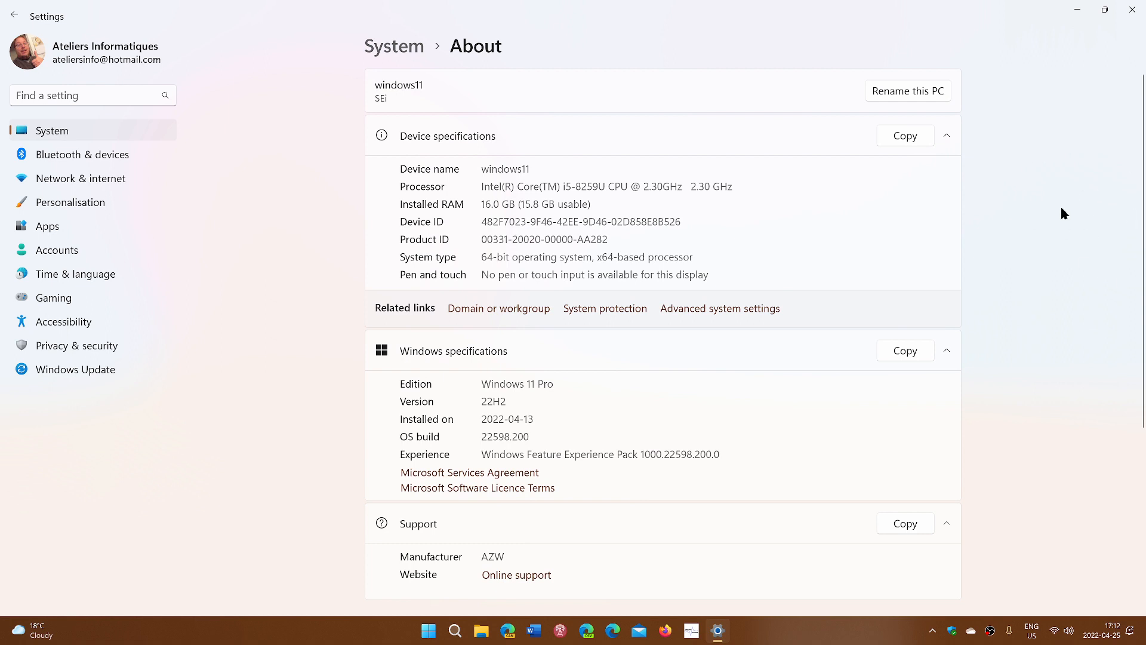
{"action": "mouse_move", "coordinate": [763, 320]}
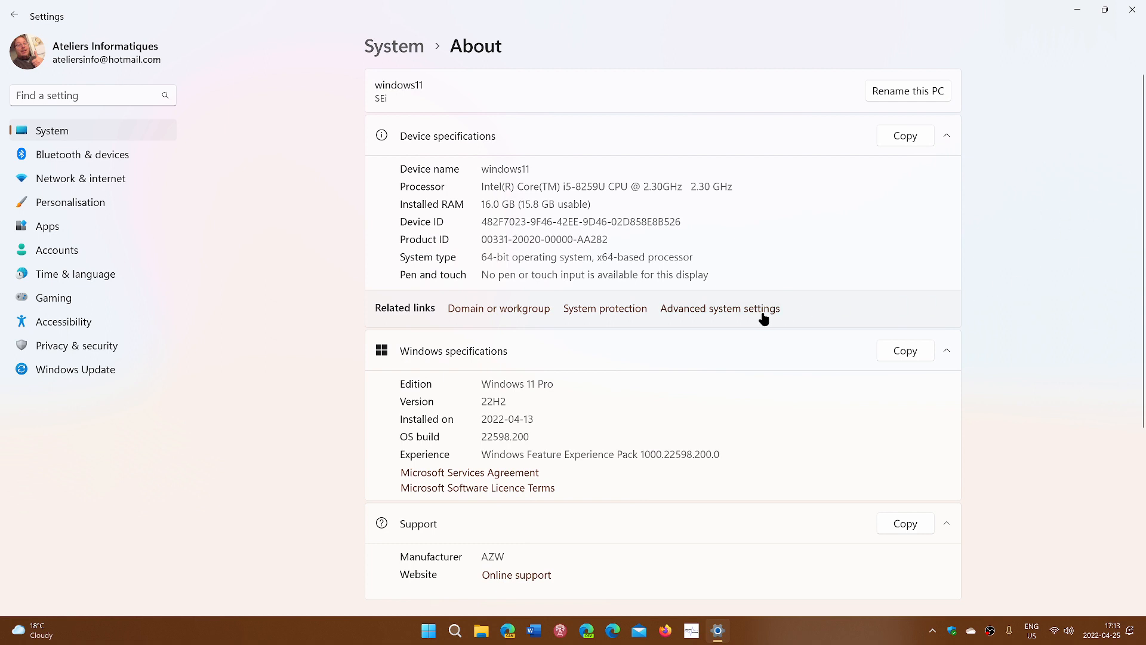
{"action": "mouse_move", "coordinate": [741, 315]}
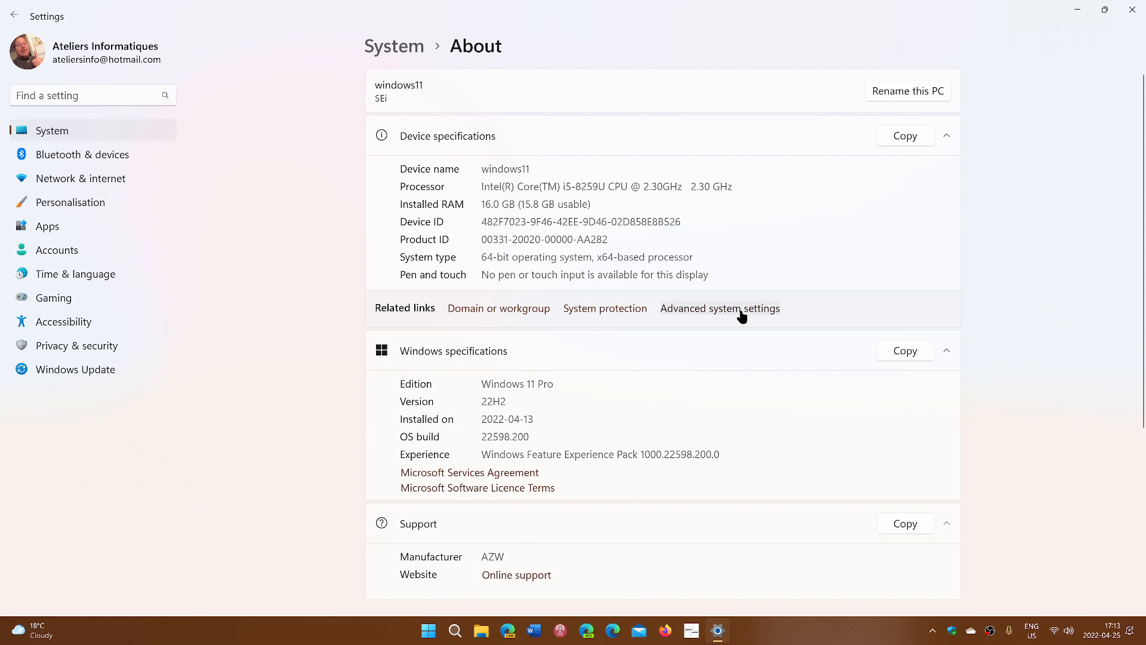
{"action": "left_click", "coordinate": [720, 308]}
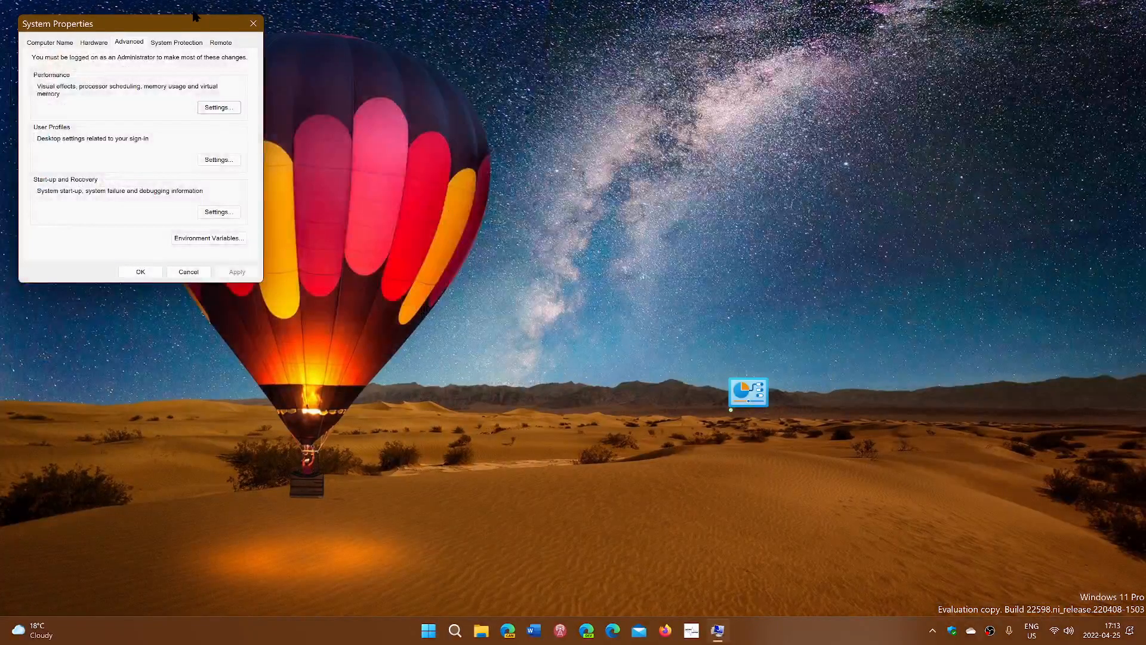
Open Performance Options, then its Advanced tab's Virtual Memory change dialog
{"action": "left_click_drag", "start_coordinate": [139, 23], "coordinate": [625, 253]}
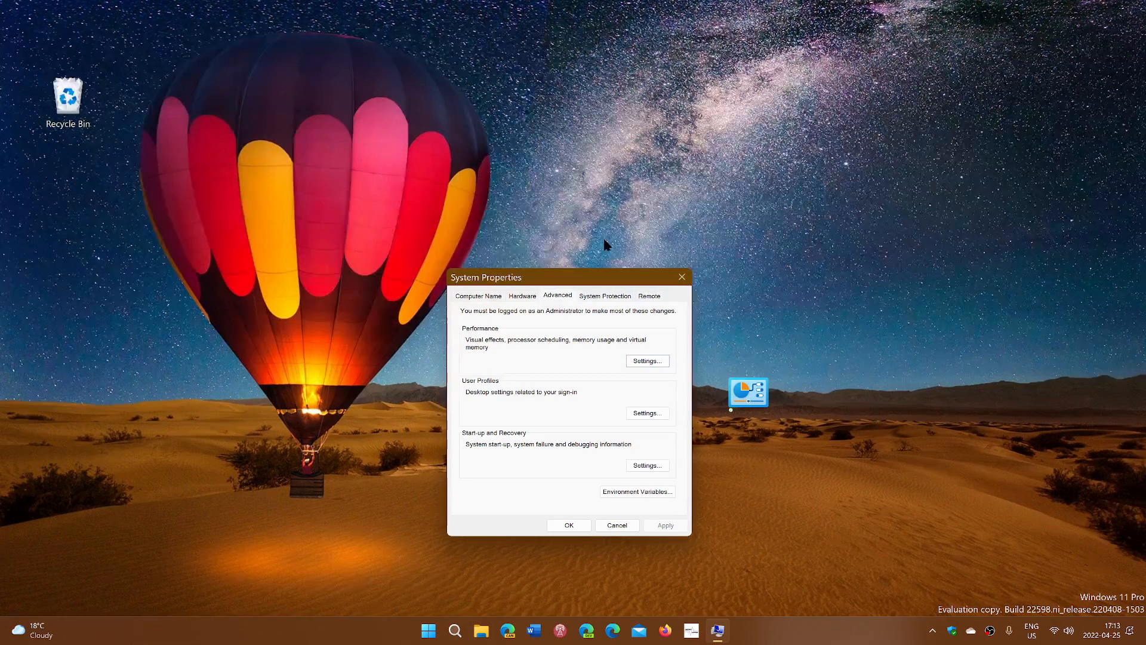
{"action": "mouse_move", "coordinate": [548, 277]}
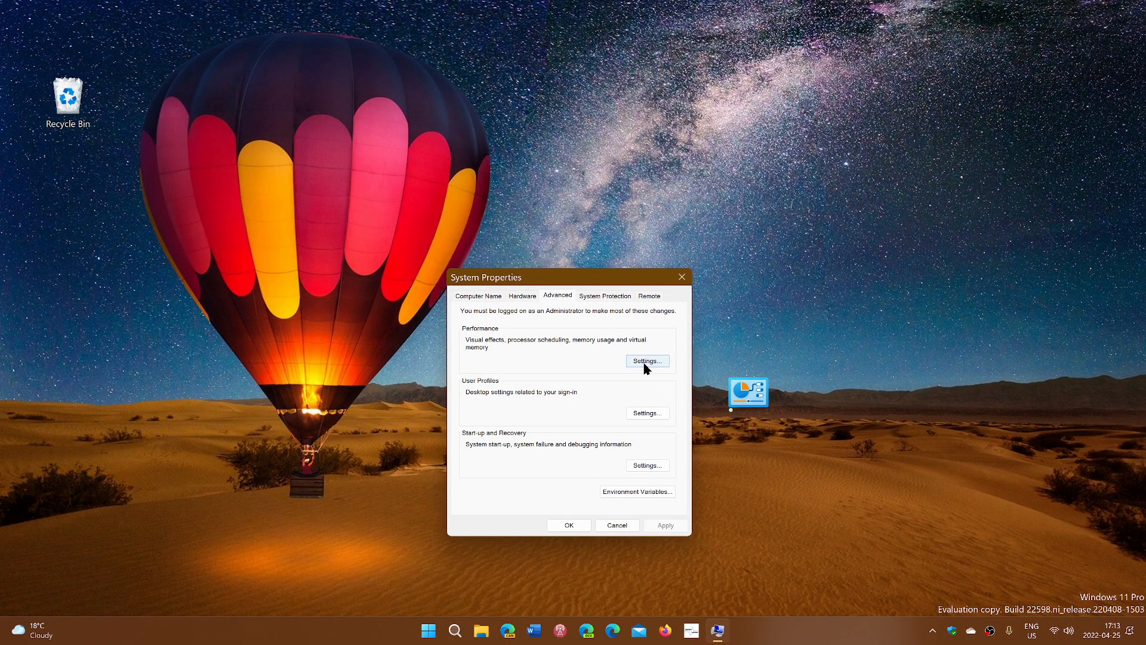
{"action": "left_click", "coordinate": [645, 360]}
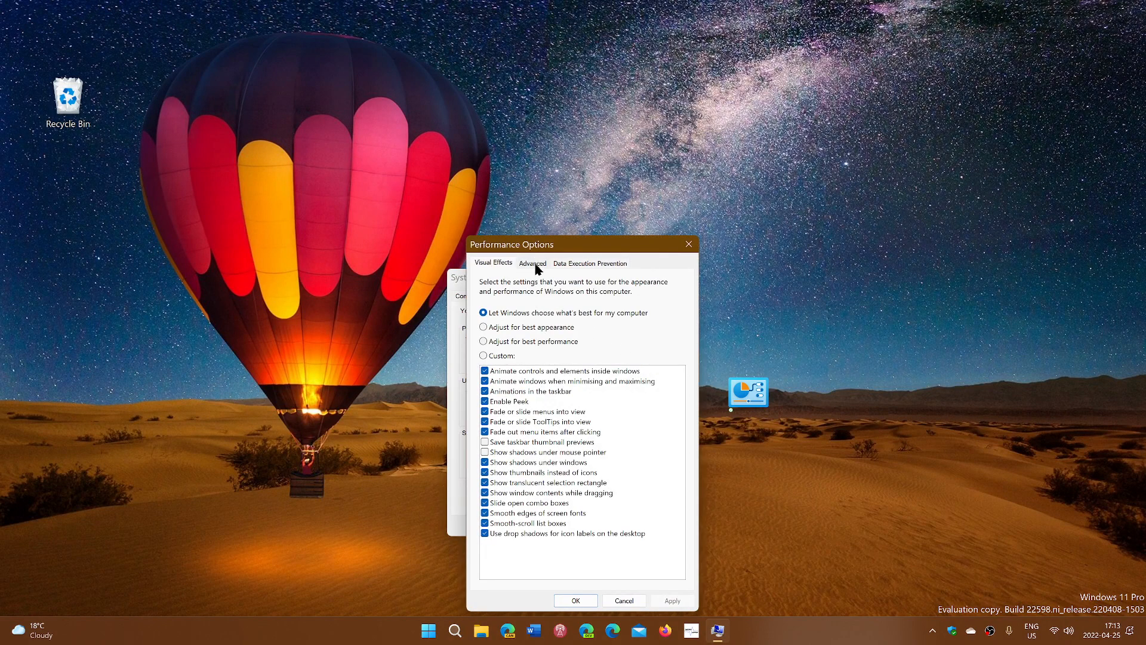
{"action": "left_click", "coordinate": [532, 263]}
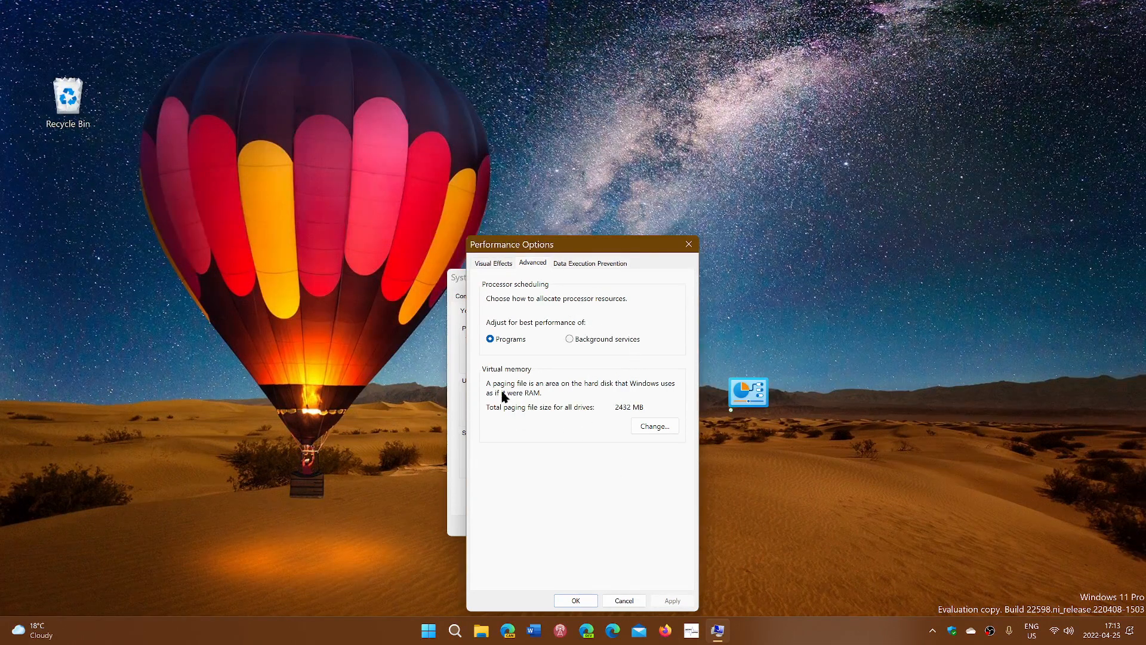
{"action": "mouse_move", "coordinate": [598, 441]}
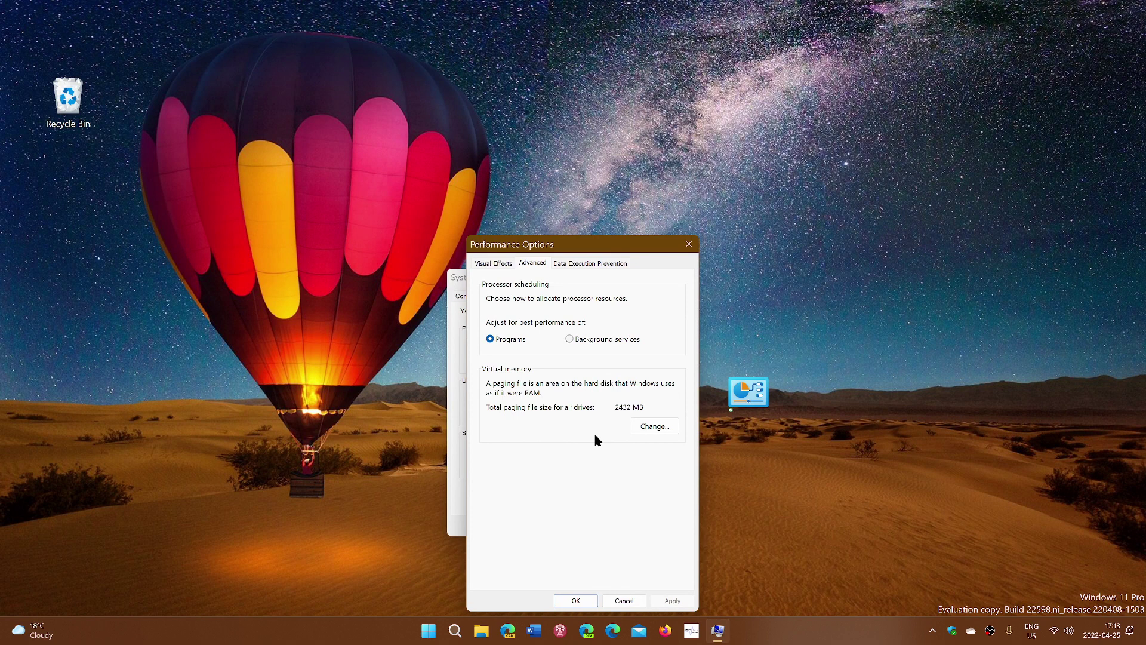
{"action": "mouse_move", "coordinate": [654, 426]}
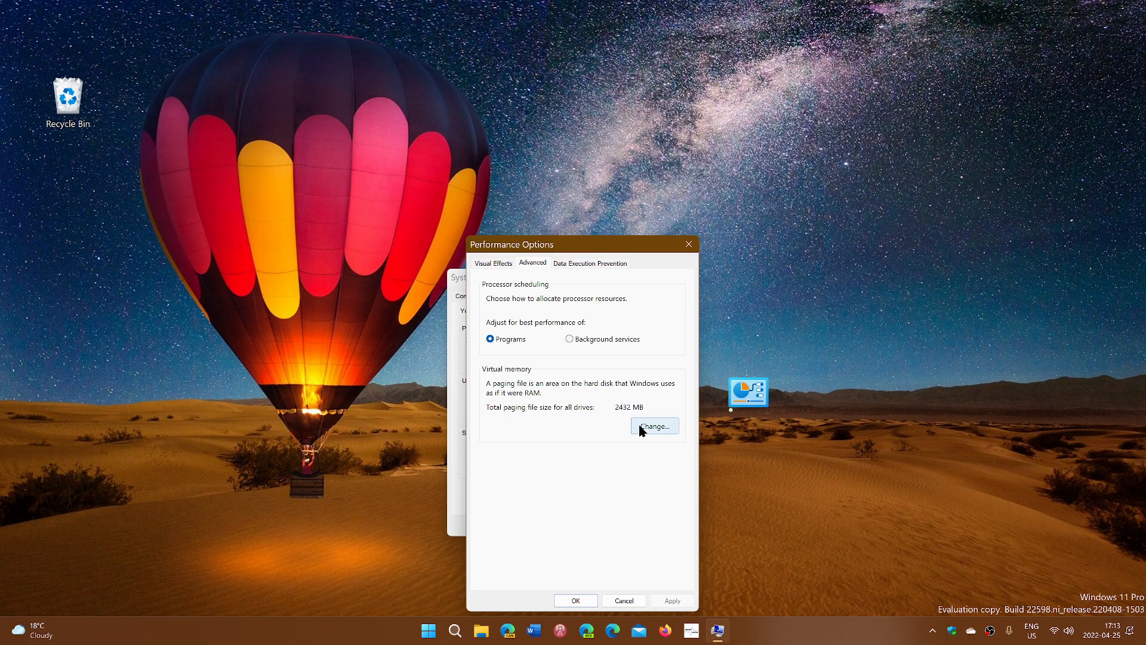
{"action": "mouse_move", "coordinate": [597, 422]}
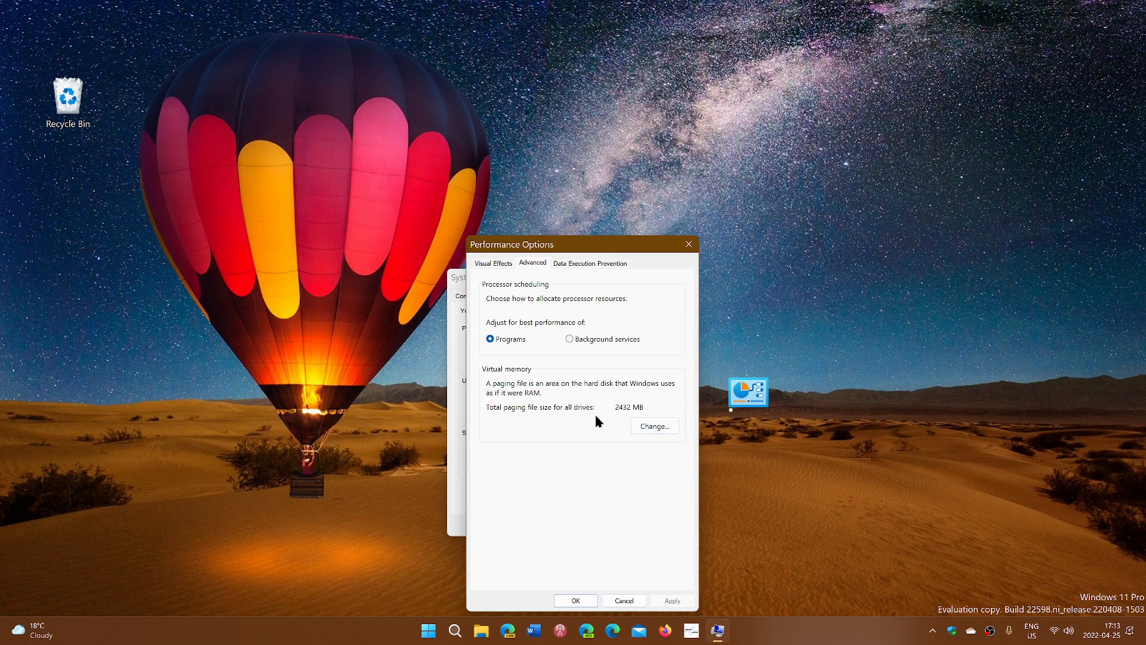
{"action": "mouse_move", "coordinate": [619, 416]}
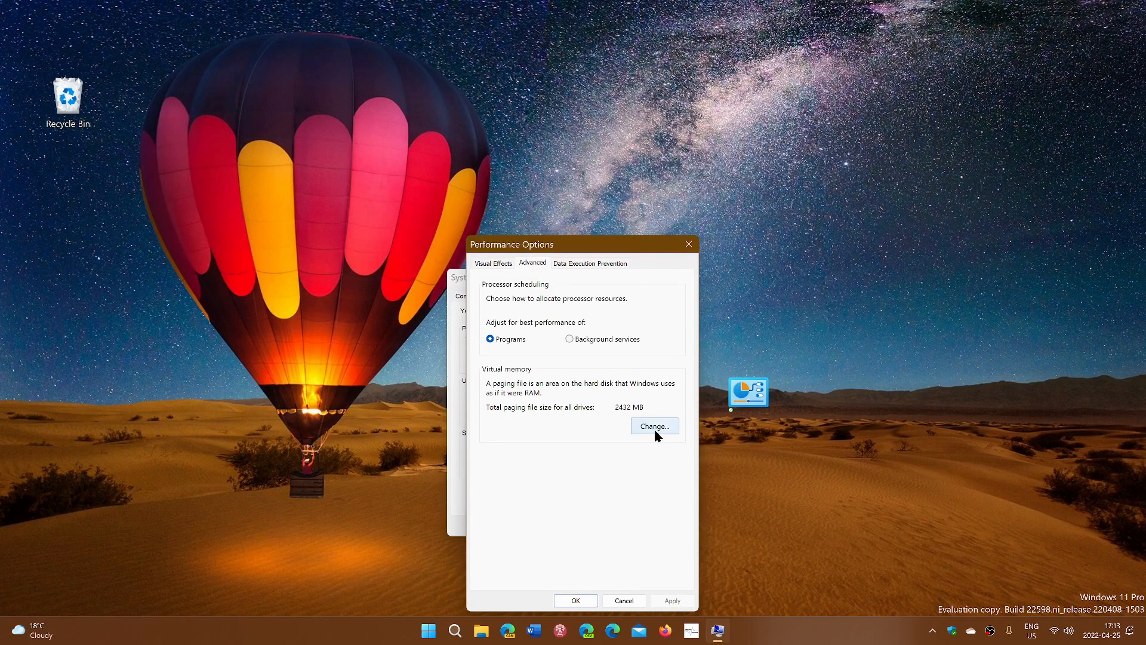
{"action": "left_click", "coordinate": [653, 426]}
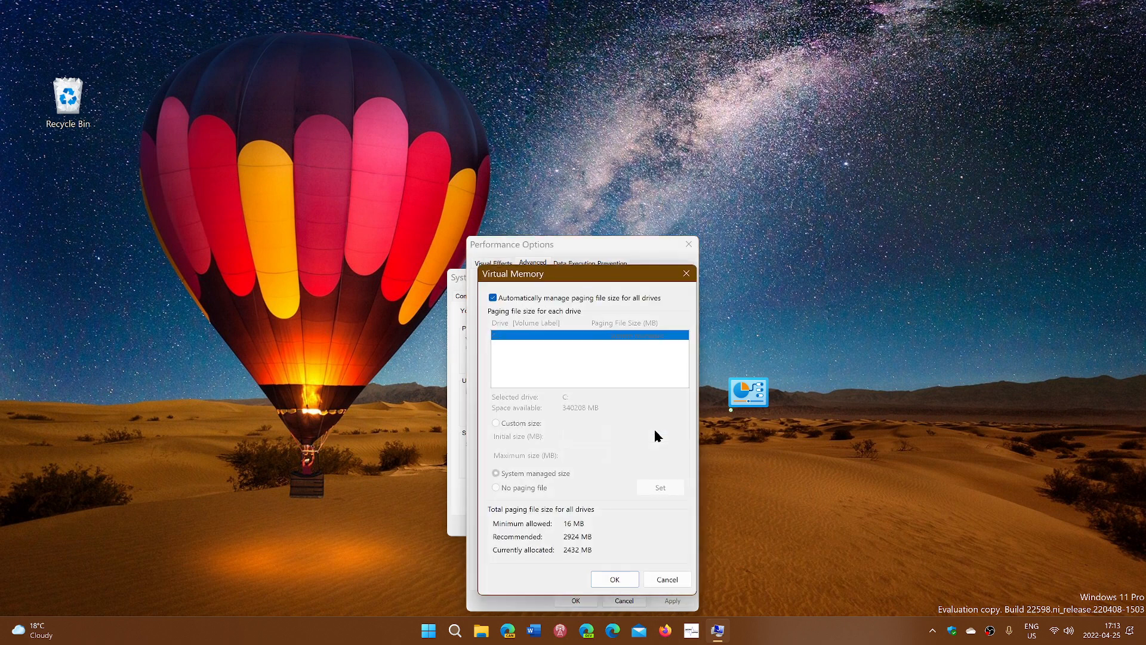
{"action": "mouse_move", "coordinate": [496, 436]}
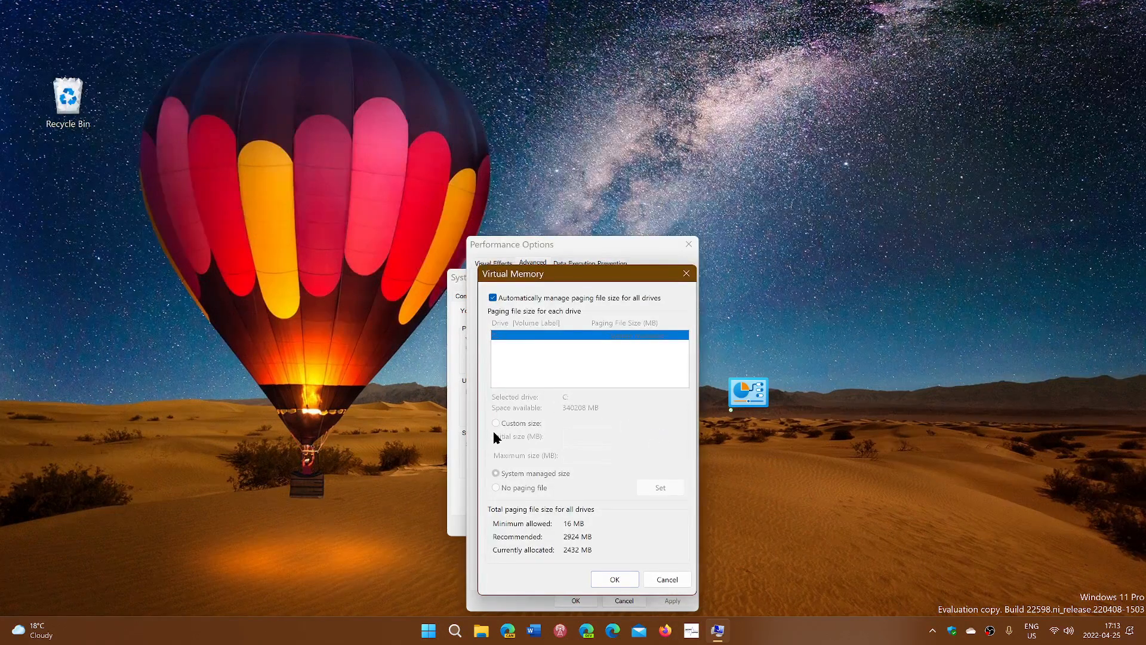
Turn off automatic paging file management, choose Custom size for drive C:, and close
{"action": "left_click", "coordinate": [495, 297]}
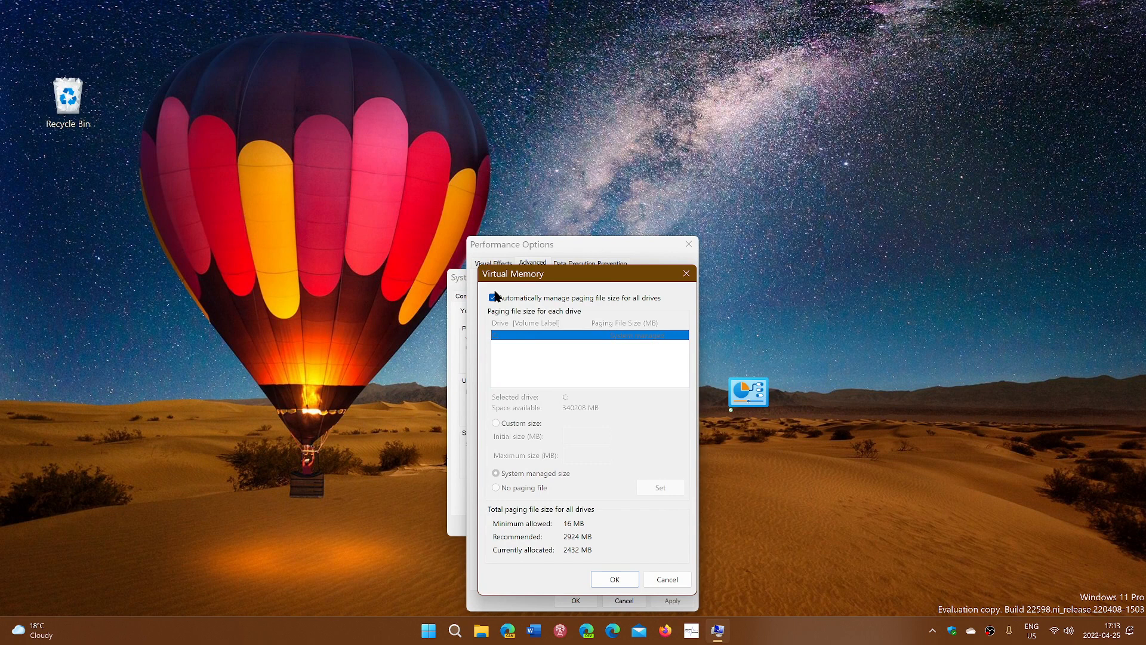
{"action": "left_click", "coordinate": [494, 297]}
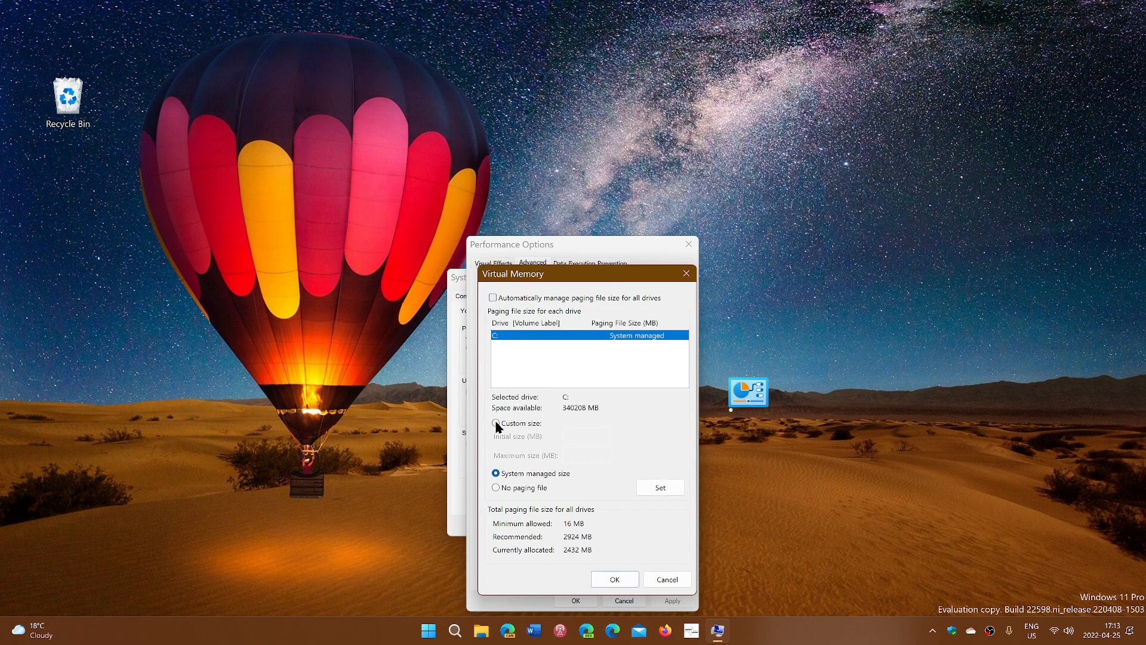
{"action": "left_click", "coordinate": [496, 423]}
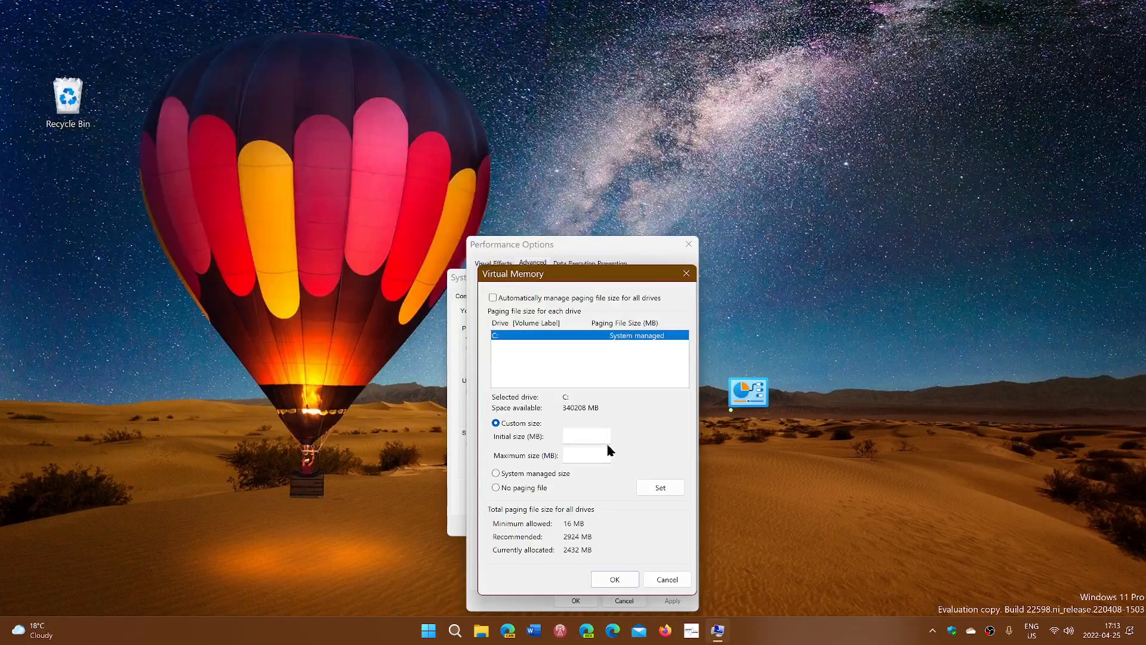
{"action": "mouse_move", "coordinate": [645, 435]}
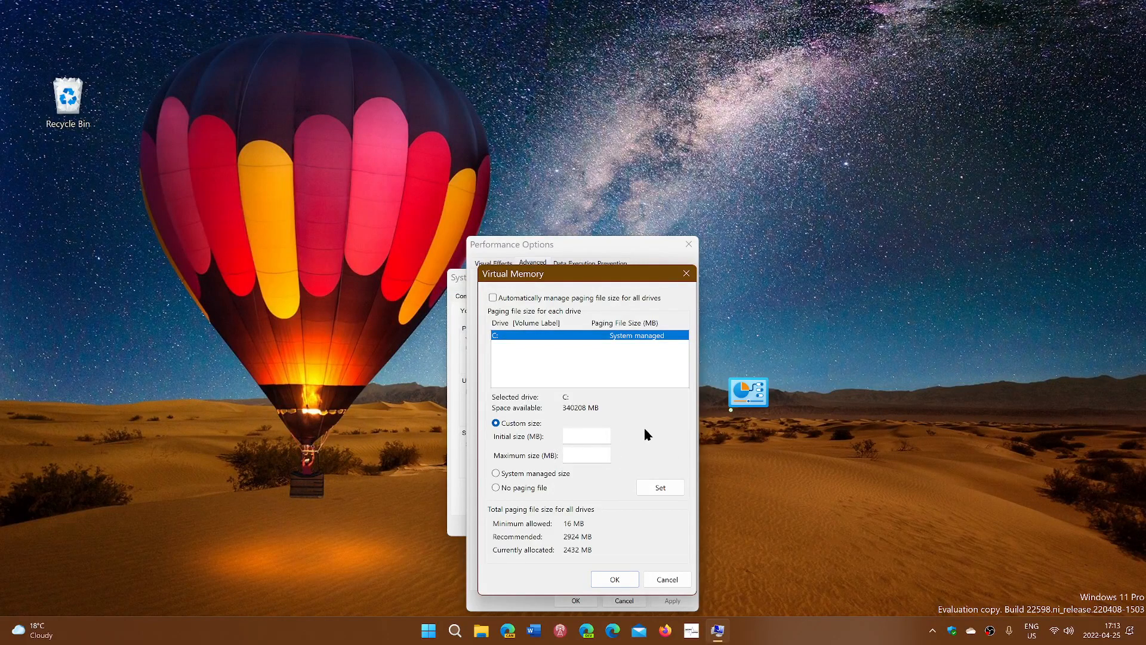
{"action": "mouse_move", "coordinate": [597, 553]}
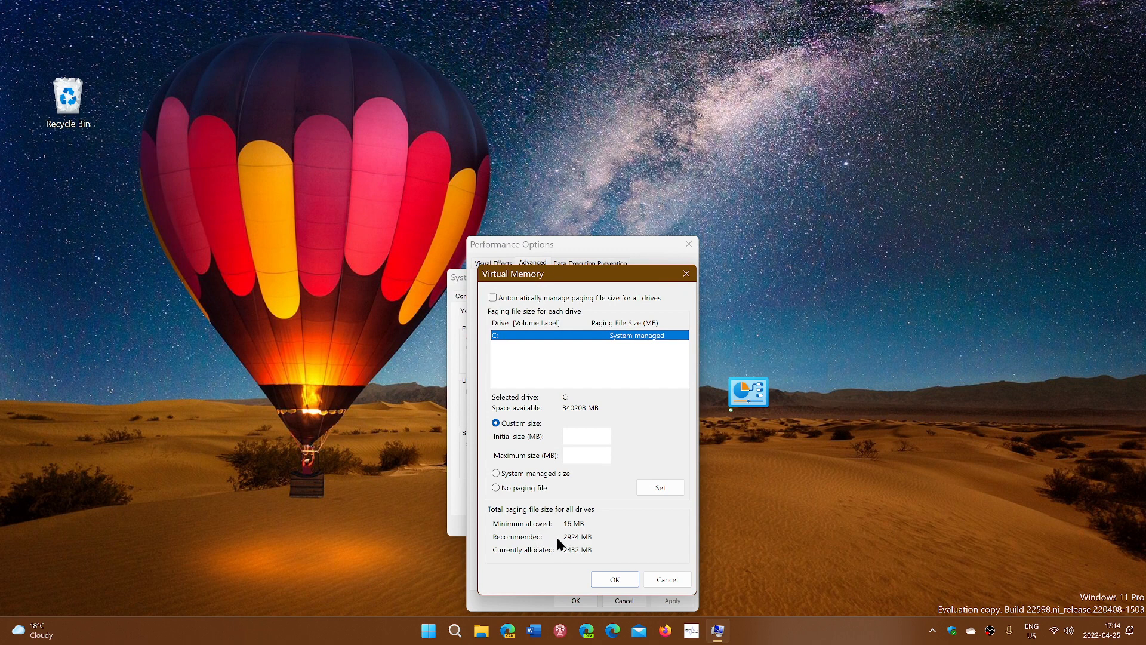
{"action": "mouse_move", "coordinate": [585, 545]}
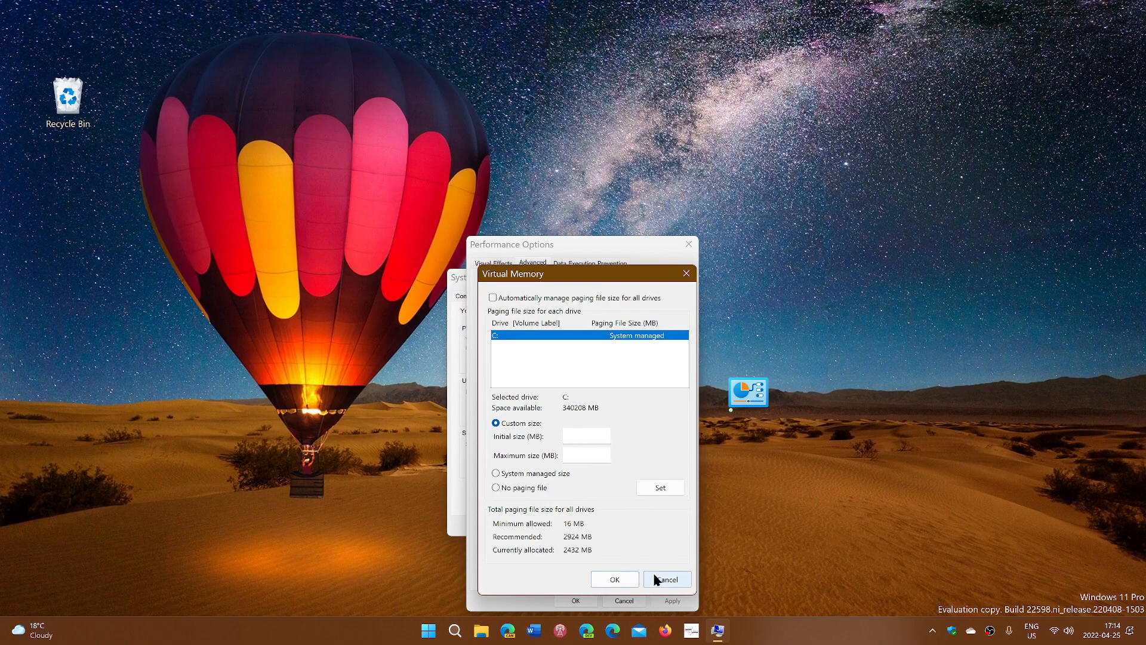
{"action": "mouse_move", "coordinate": [553, 435]}
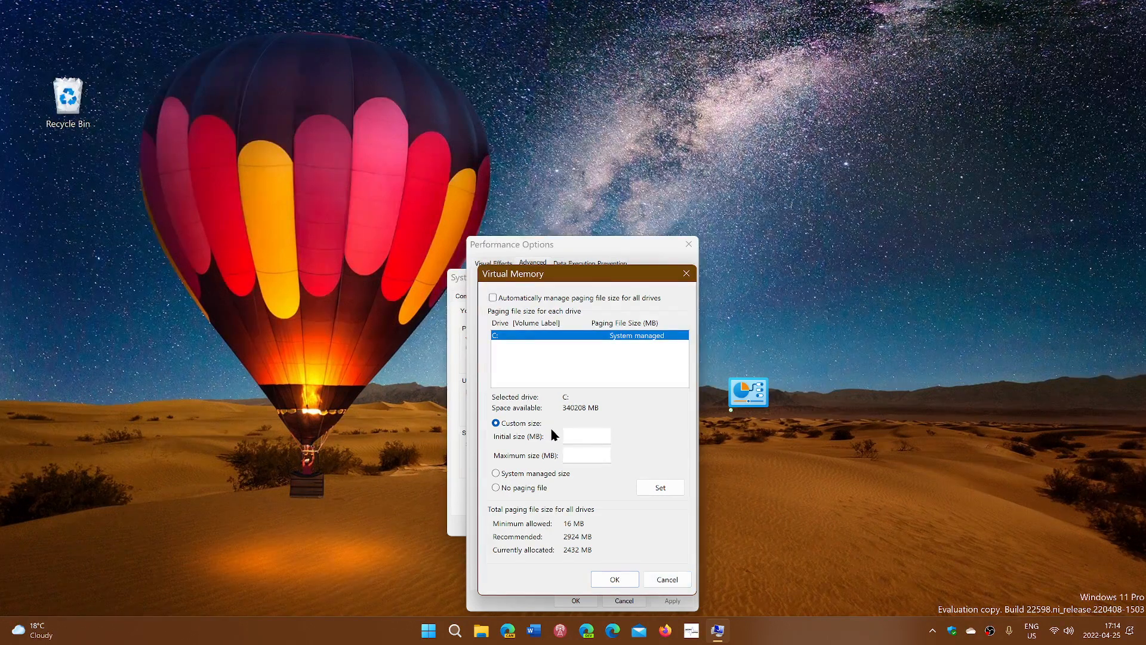
{"action": "mouse_move", "coordinate": [625, 460]}
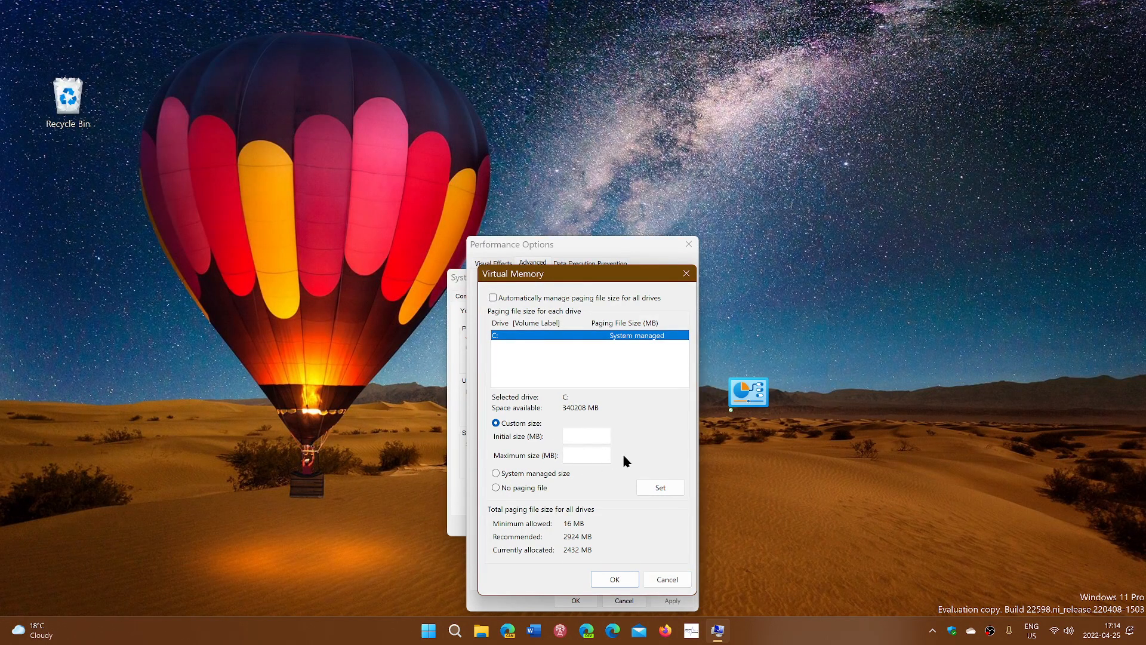
{"action": "mouse_move", "coordinate": [489, 323]}
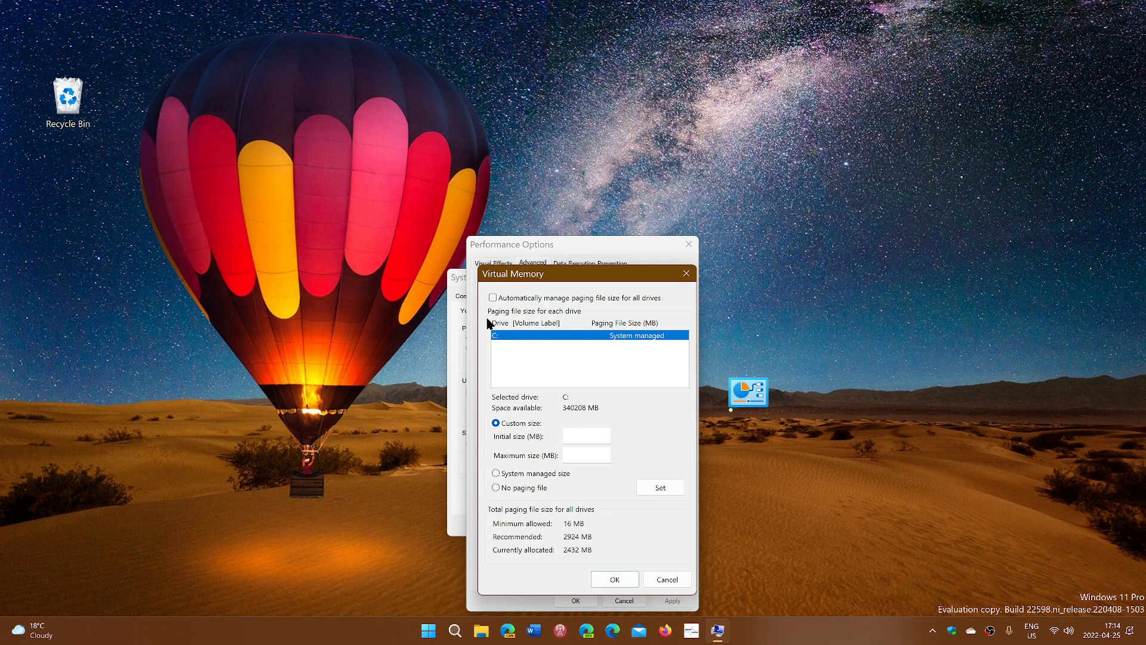
{"action": "mouse_move", "coordinate": [497, 305]}
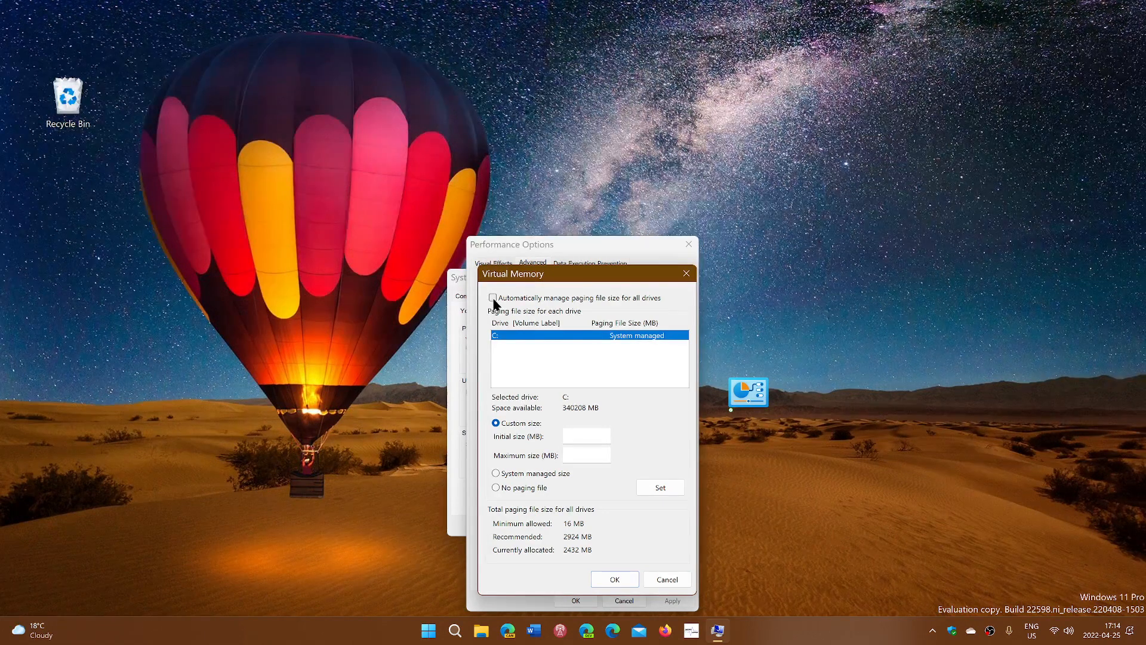
{"action": "left_click", "coordinate": [493, 298]}
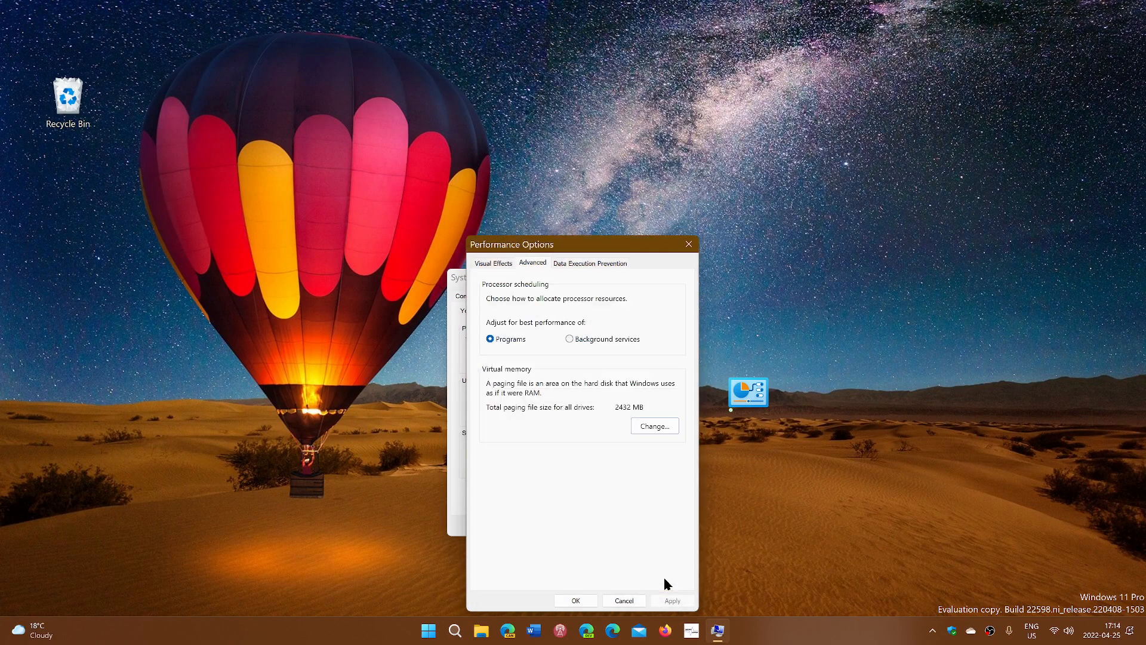
Close Performance Options and System Properties, then launch File Explorer from Start
{"action": "left_click", "coordinate": [623, 600]}
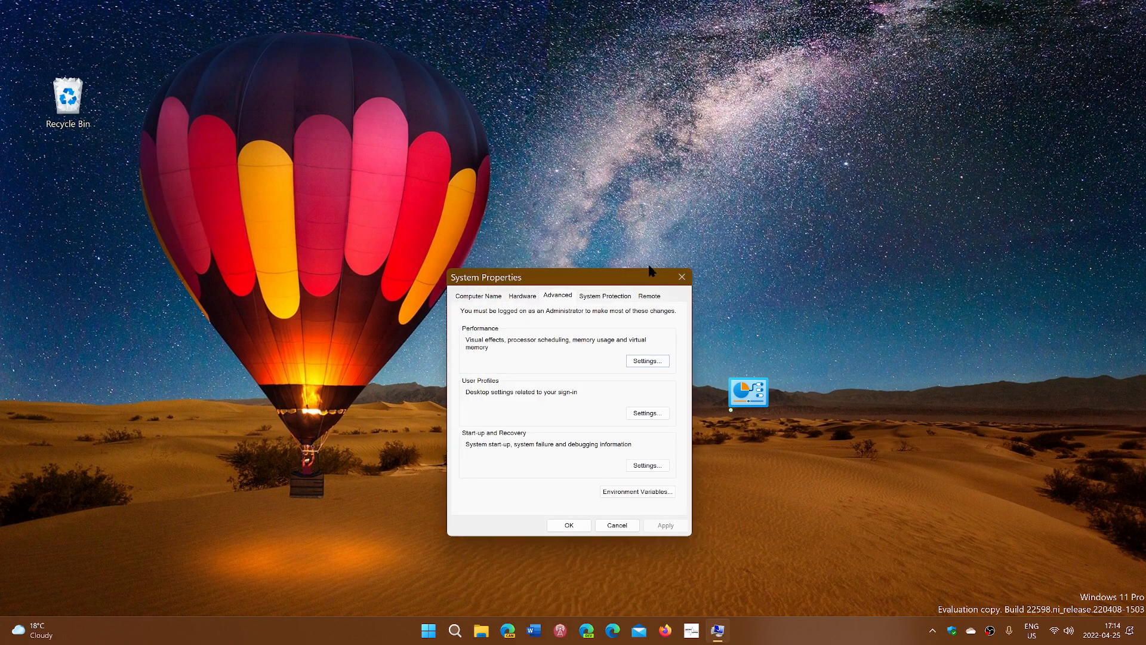
{"action": "left_click", "coordinate": [680, 276]}
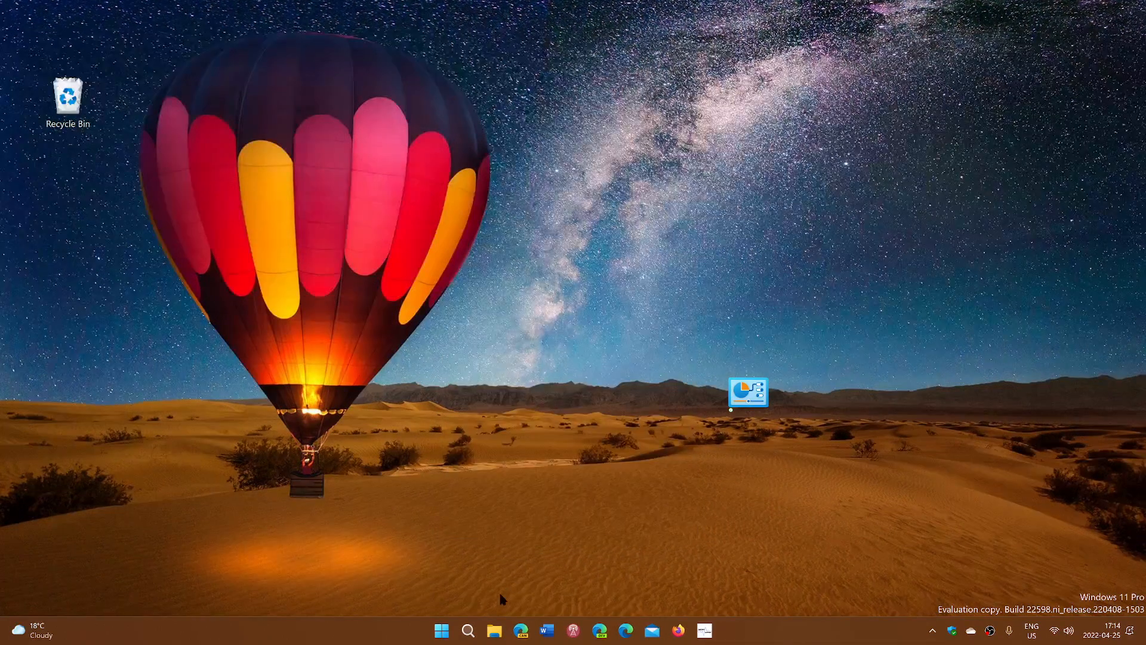
{"action": "mouse_move", "coordinate": [442, 629]}
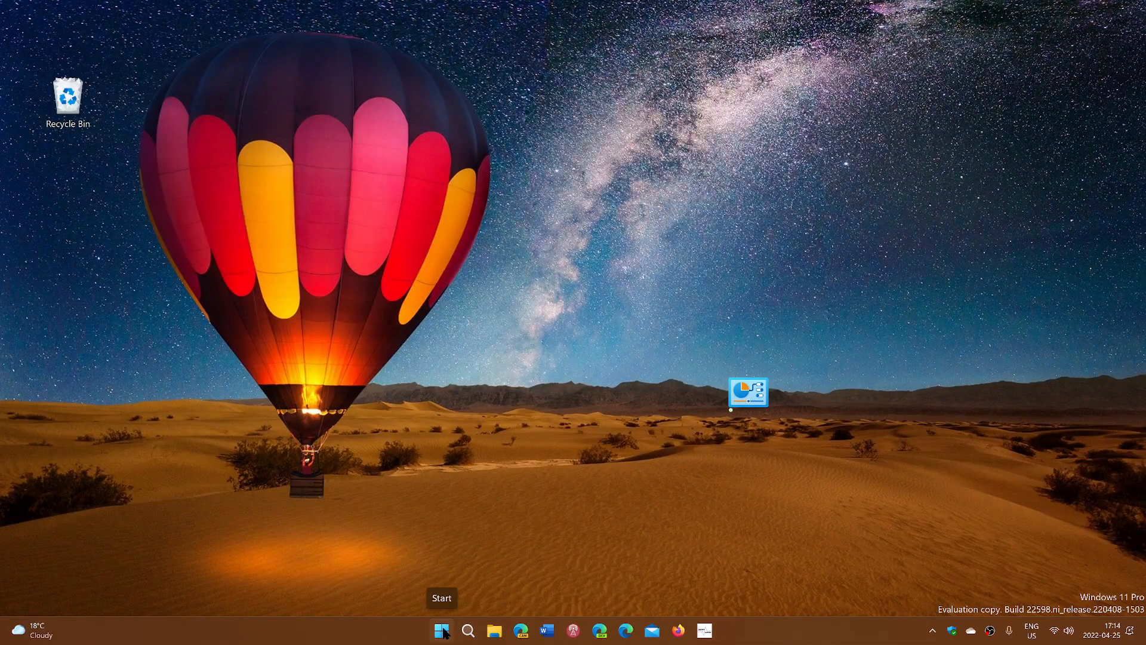
{"action": "left_click", "coordinate": [440, 629]}
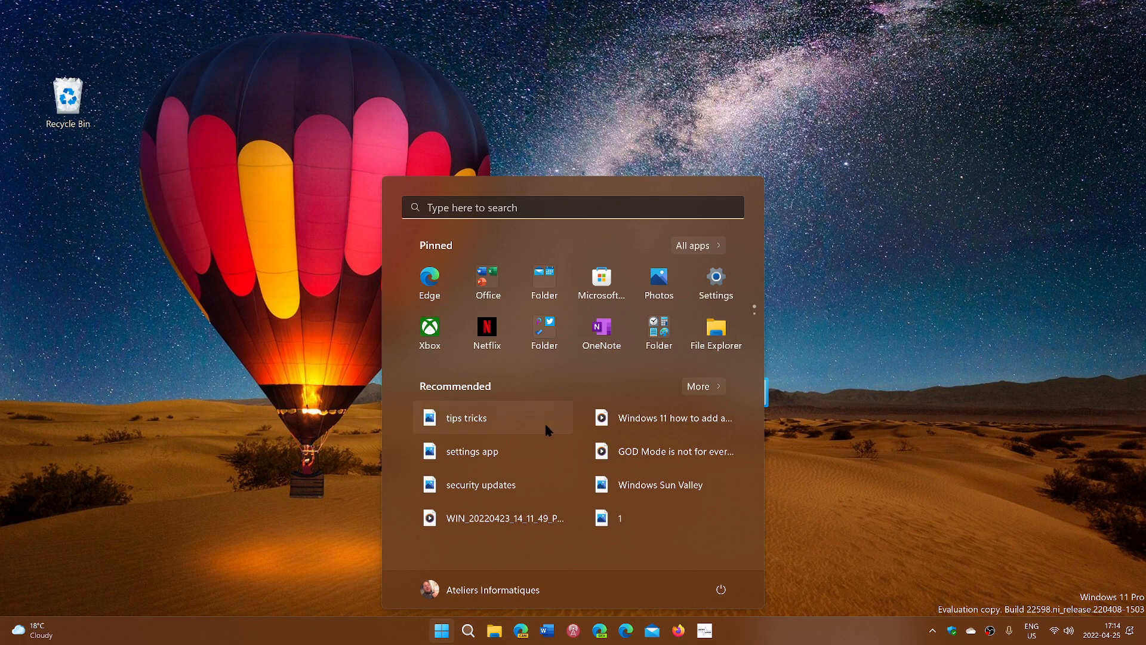
{"action": "mouse_move", "coordinate": [583, 375]}
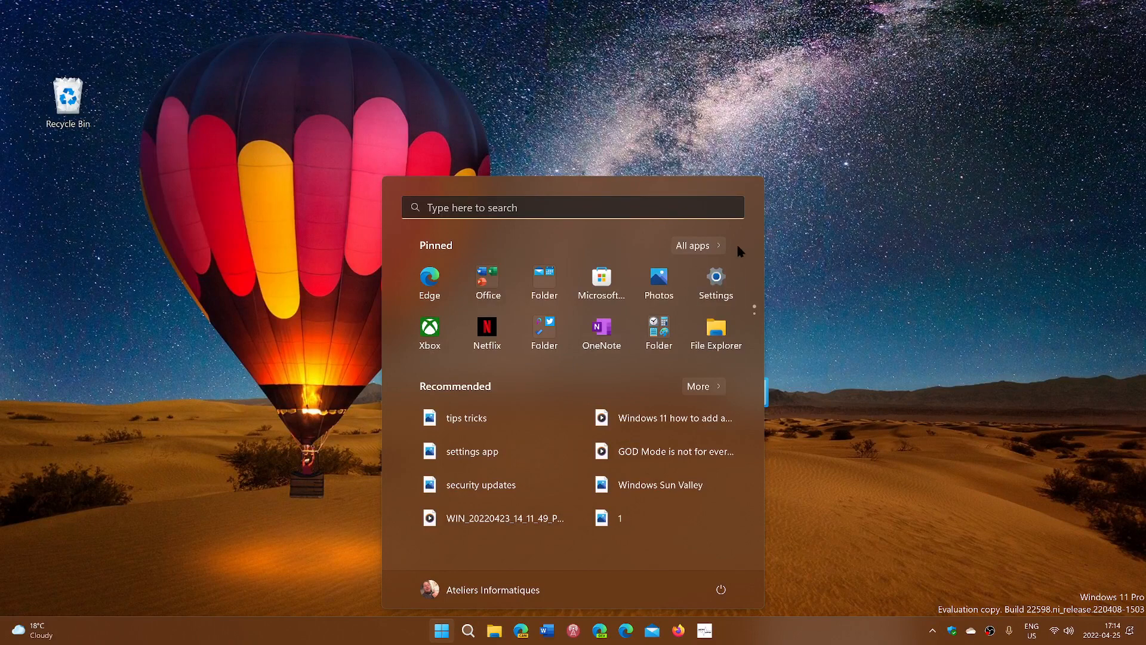
{"action": "mouse_move", "coordinate": [715, 333]}
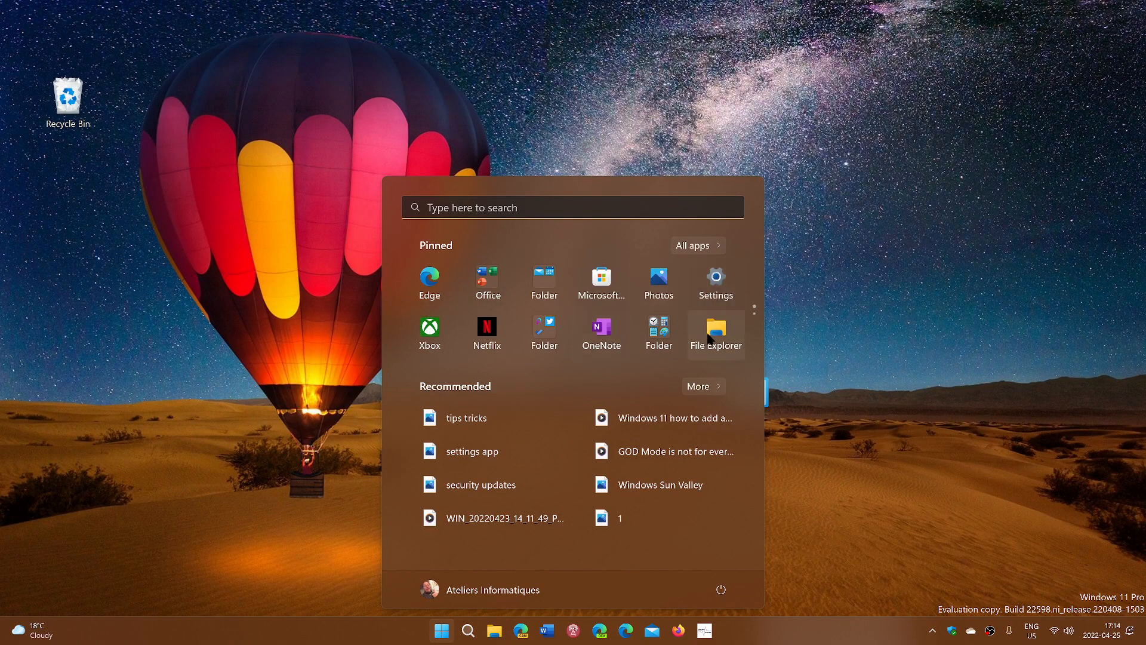
{"action": "left_click", "coordinate": [716, 329]}
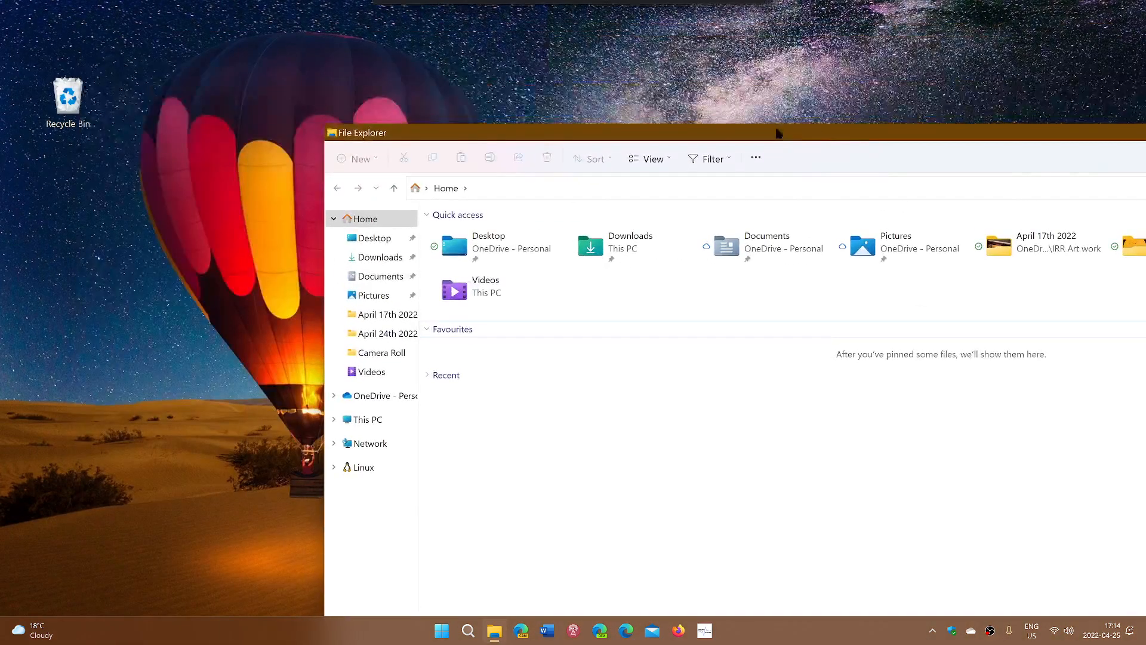
View This PC to confirm Local Disk (C:) has 329 GB free, then close Explorer
{"action": "left_click", "coordinate": [364, 419]}
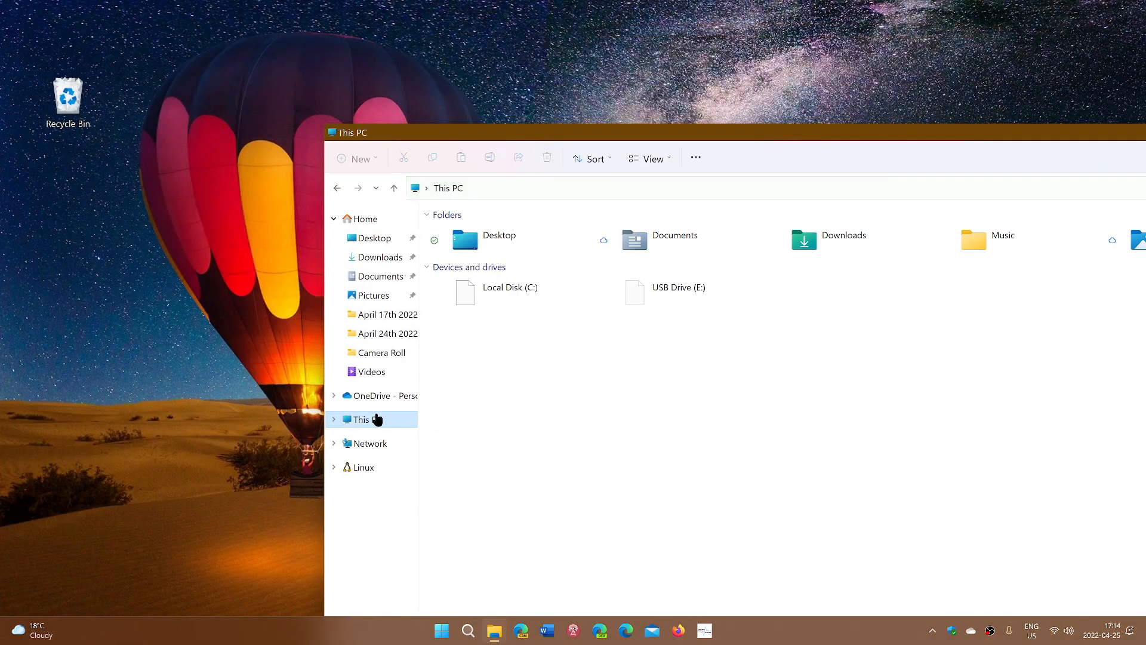
{"action": "left_click", "coordinate": [509, 290]}
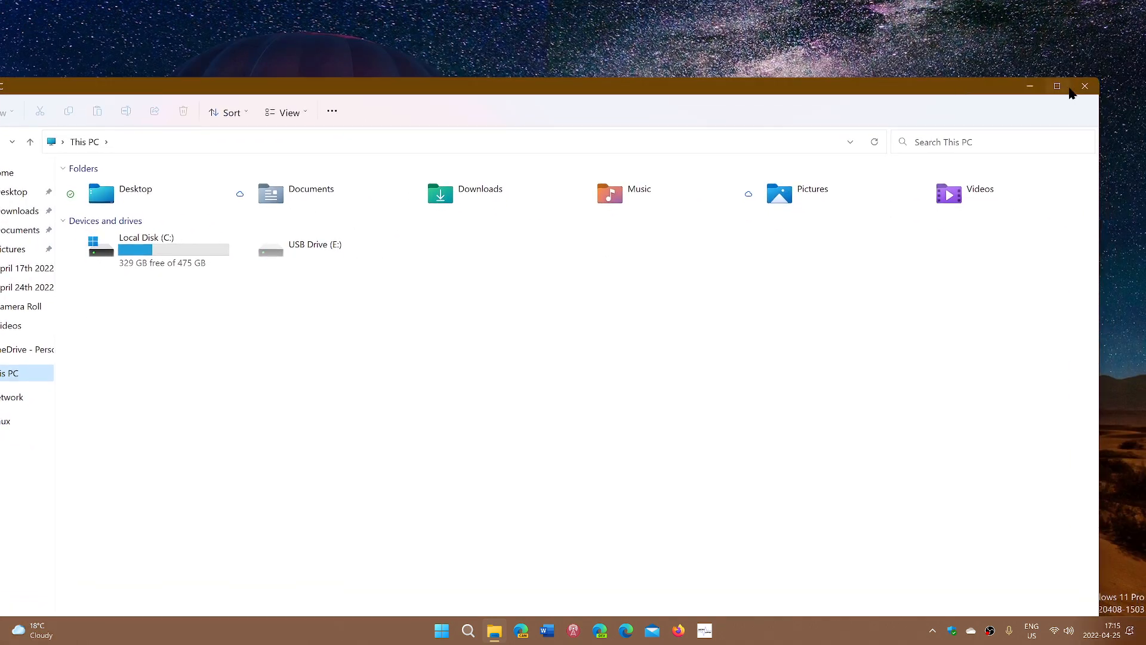
{"action": "left_click", "coordinate": [1085, 86]}
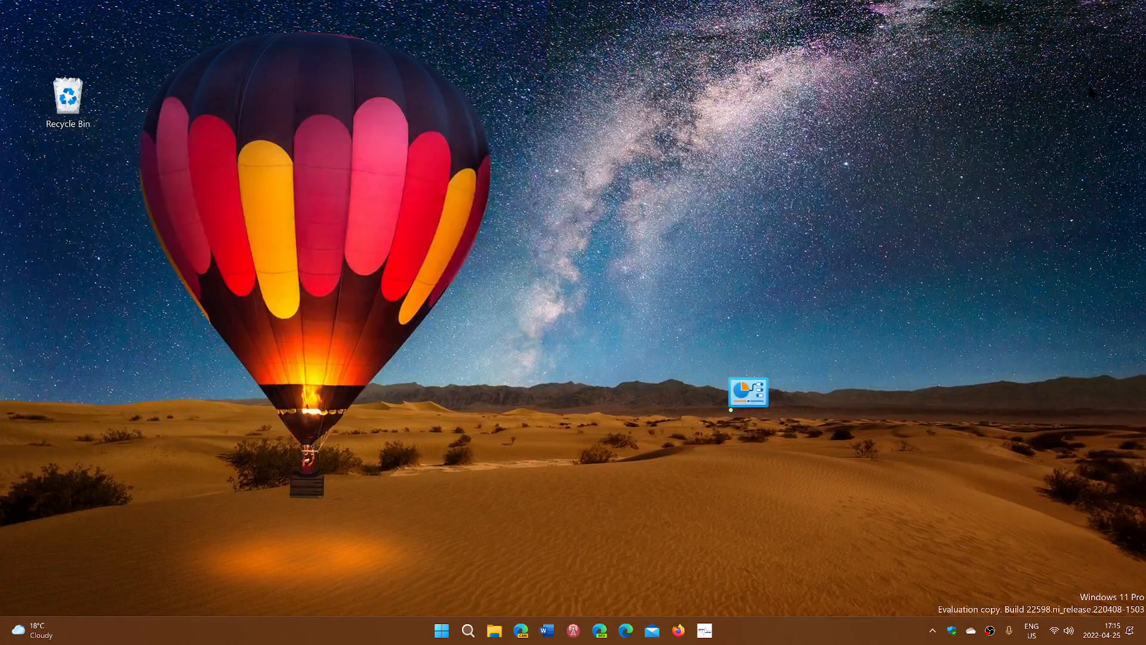